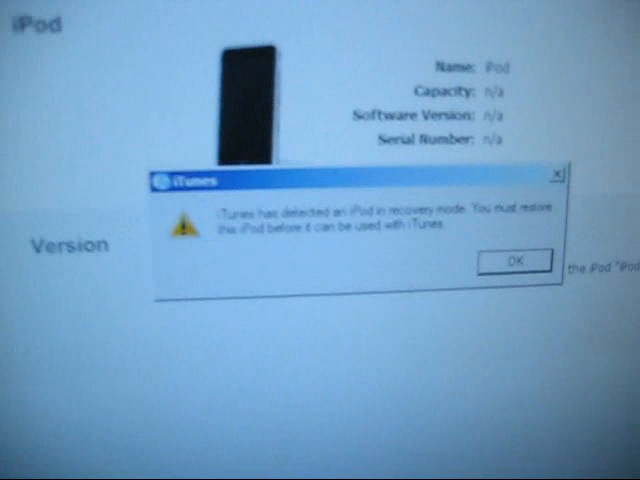
Dismiss the recovery-mode alert with OK so the iPod Software Update starts downloading
left_click(513, 260)
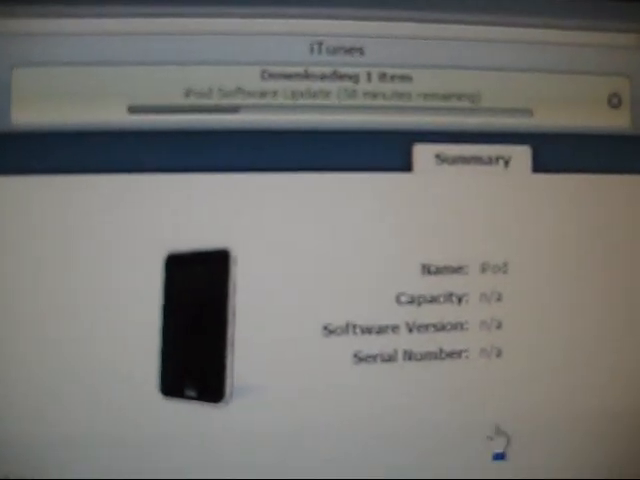